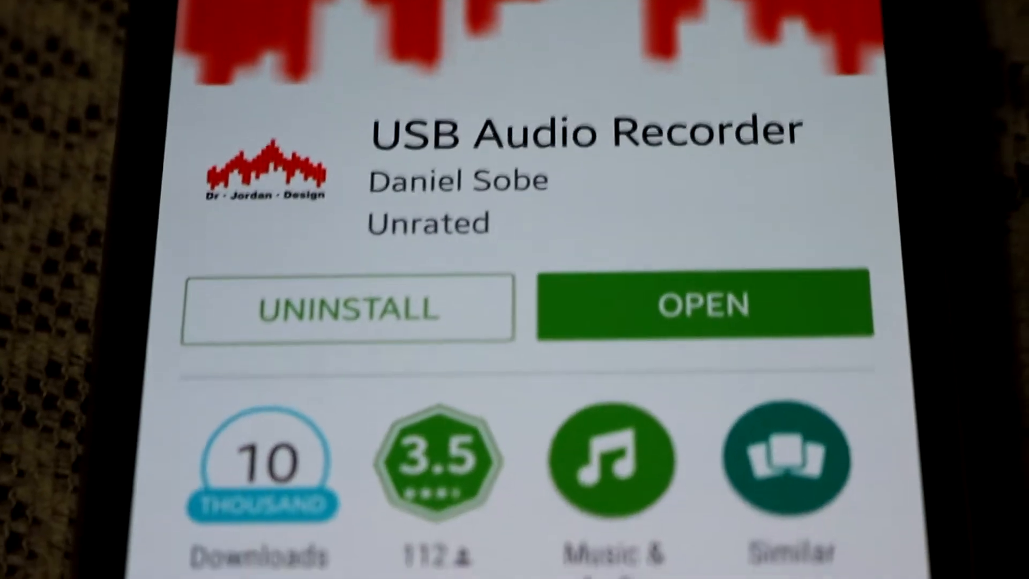
Step: Launch the installed USB Audio Recorder app from its Play Store page
left_click(705, 305)
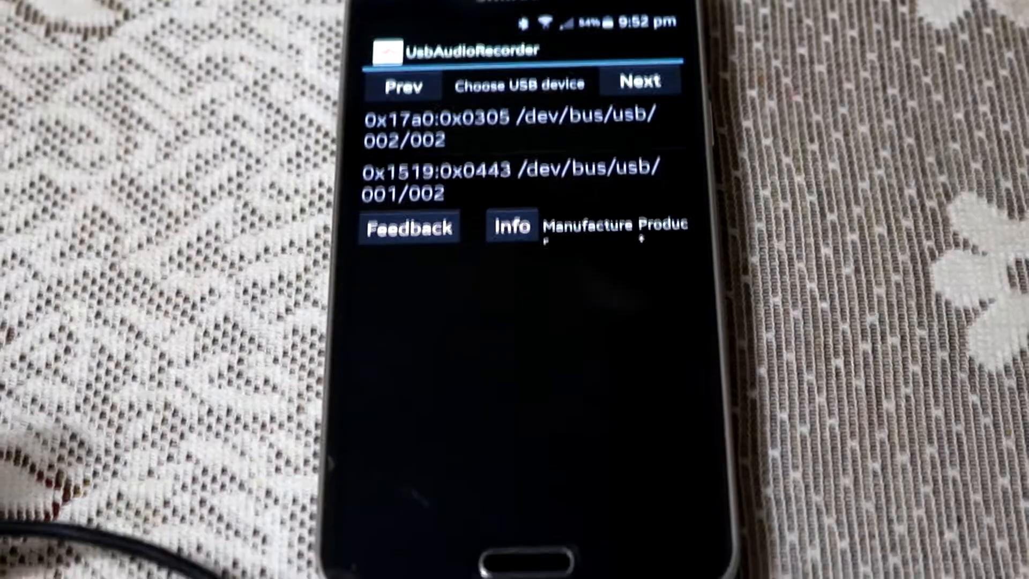
Step: Choose the Samson USB microphone (0x17a0:0x0305) as the device and continue to its record settings
left_click(512, 226)
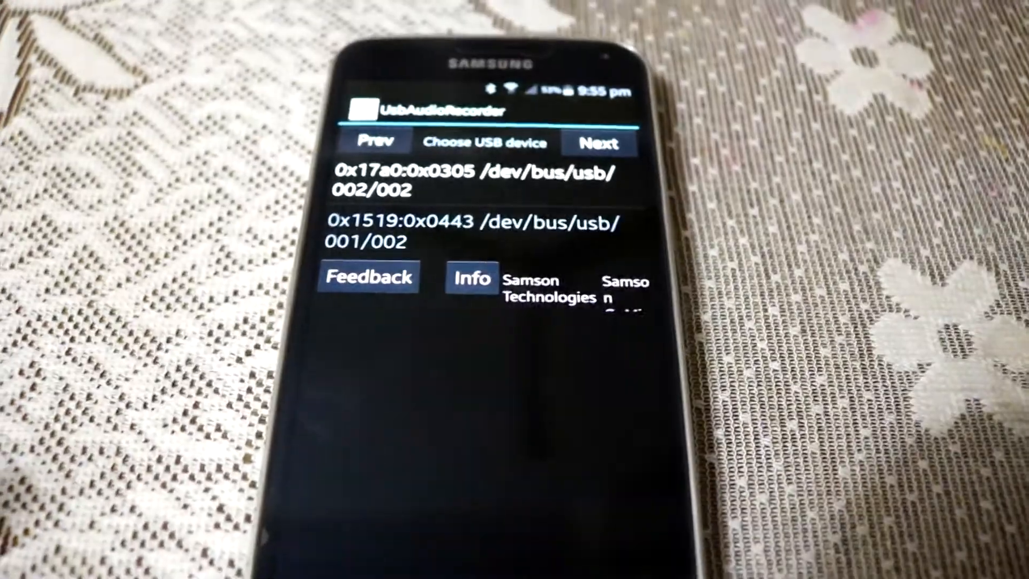
left_click(598, 141)
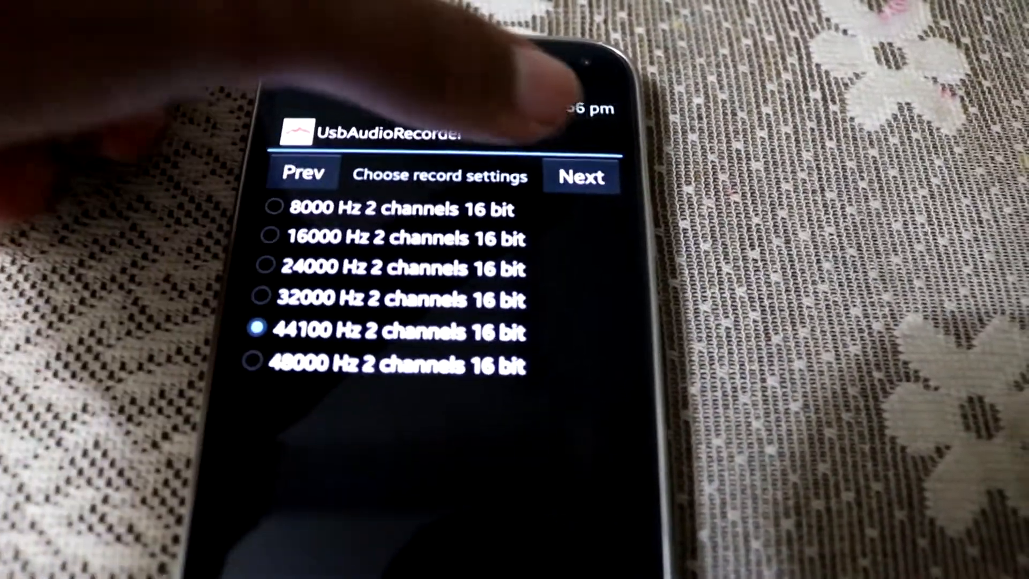
Step: Keep 44100 Hz, 2 channels, 16 bit, grant USB device access, and reach Start/Stop recording
left_click(579, 176)
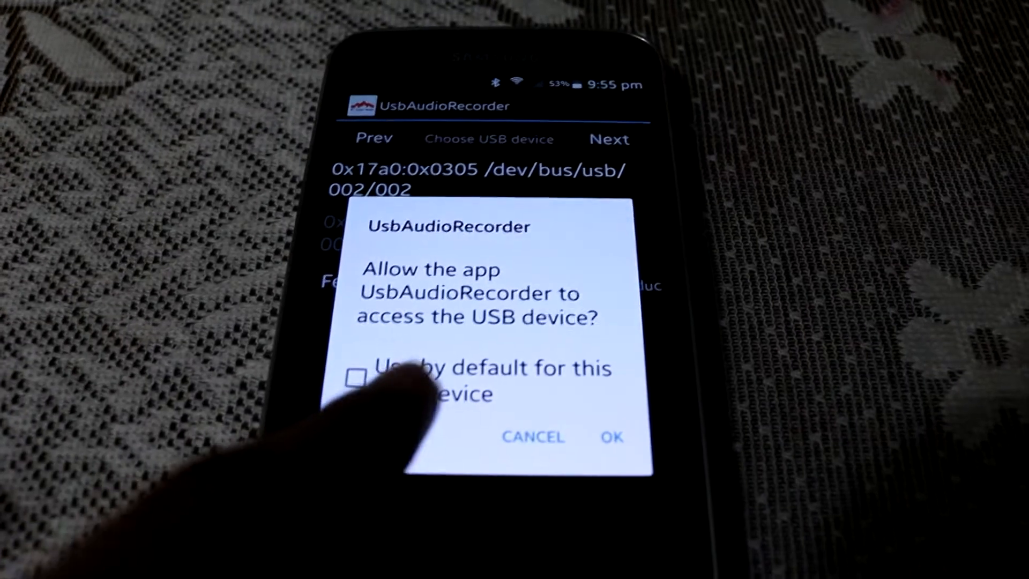
left_click(610, 437)
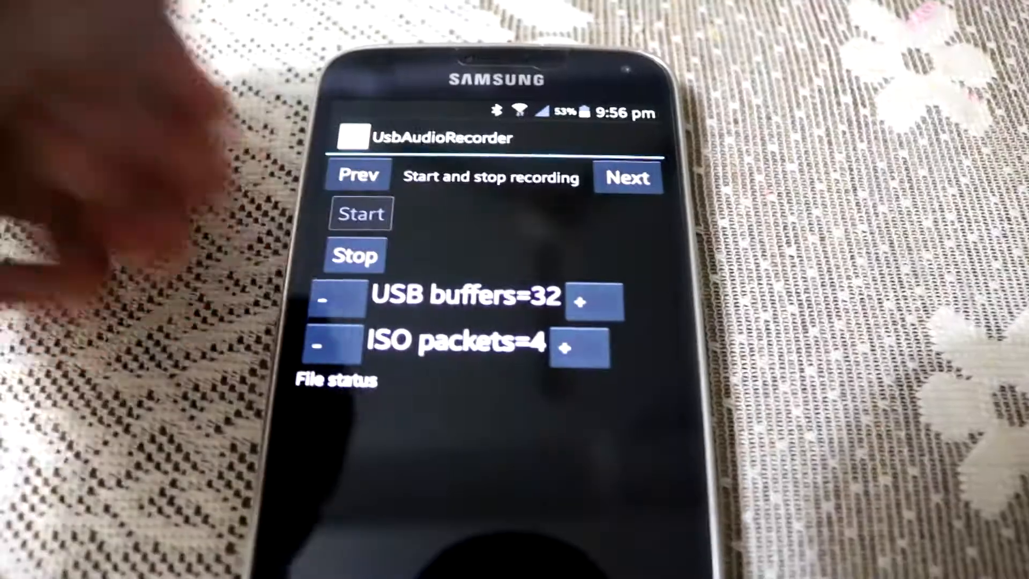